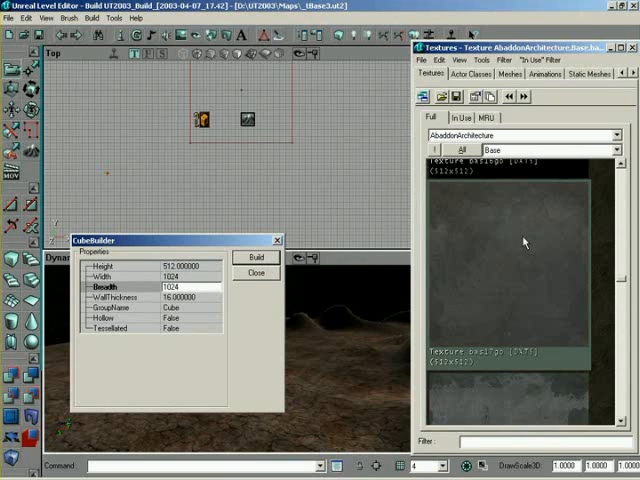
# Close the CubeBuilder dialog, leaving the red cube brush sitting over the terrain.
pyautogui.click(256, 272)
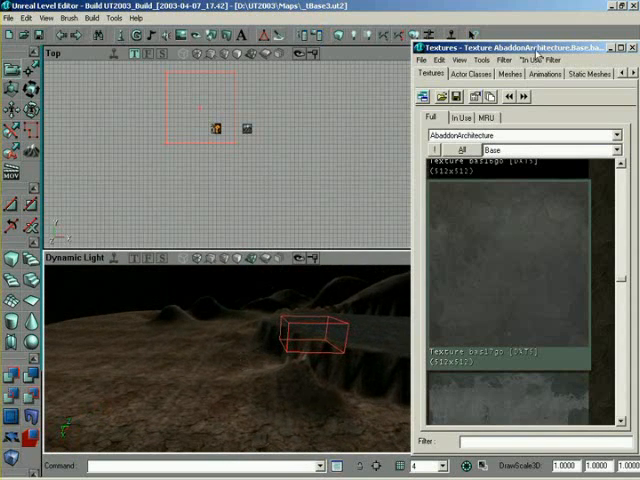
pyautogui.click(620, 48)
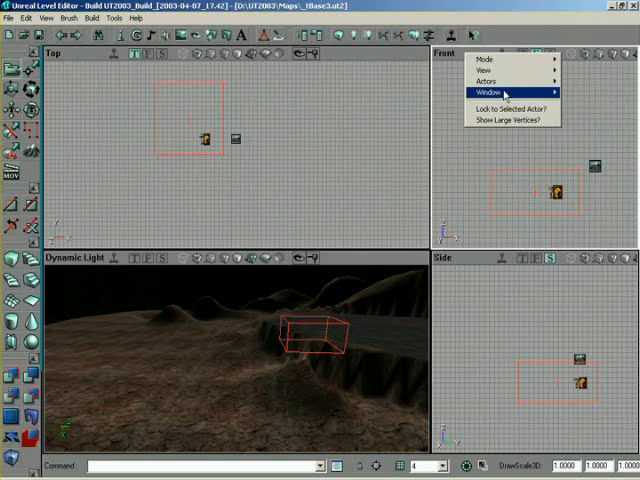
# Enable Show Terrain in the Front viewport's view options.
pyautogui.click(492, 66)
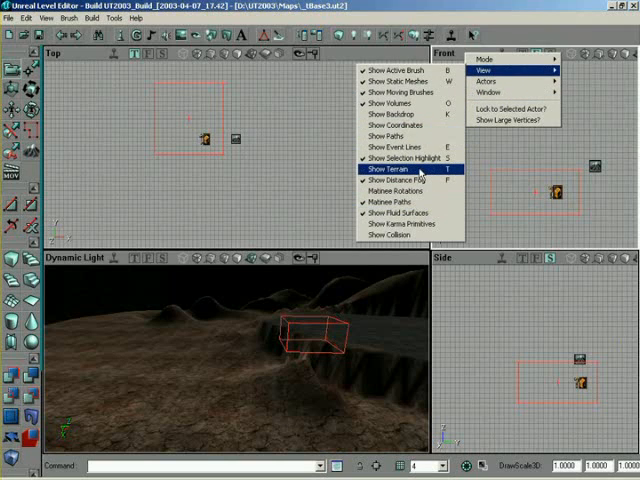
pyautogui.click(384, 170)
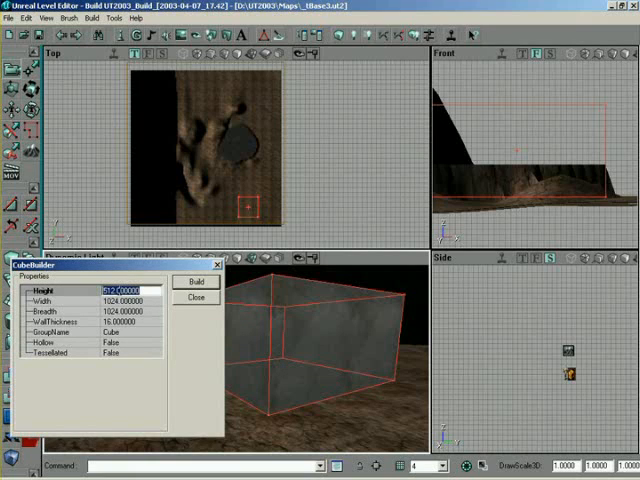
# Set the cube brush to 400 height with 256 width and breadth and rebuild it.
pyautogui.write('480')
pyautogui.click(132, 300)
pyautogui.write('512.000000')
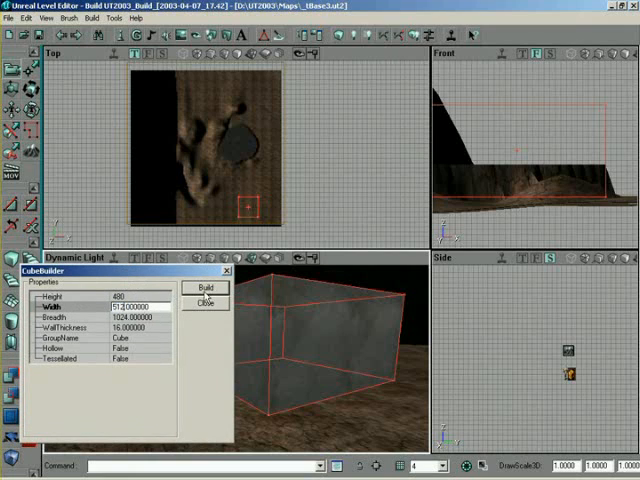
pyautogui.click(208, 288)
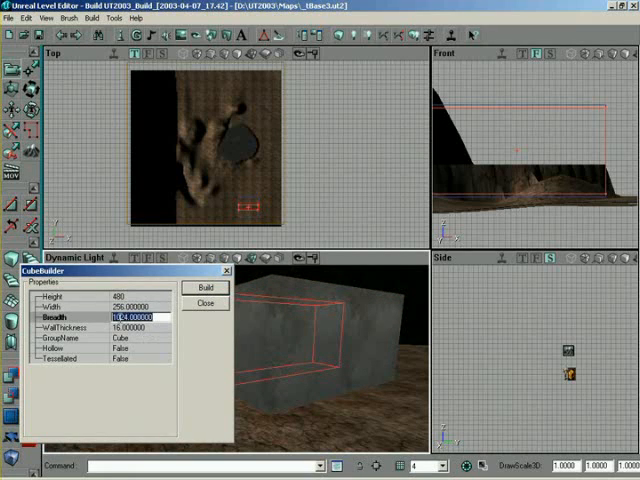
pyautogui.write('5.000000')
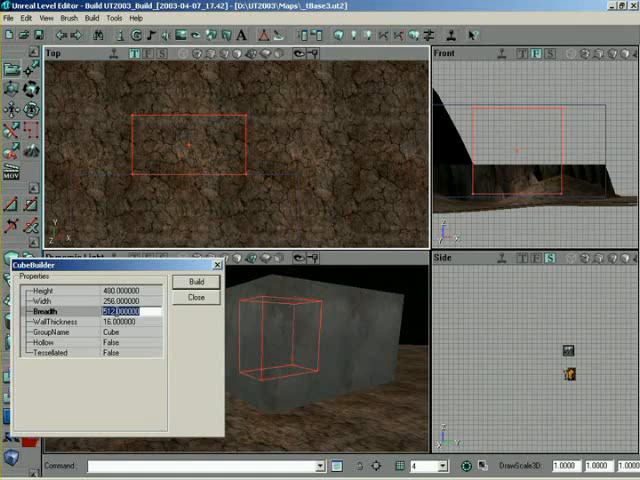
pyautogui.write('256.000000')
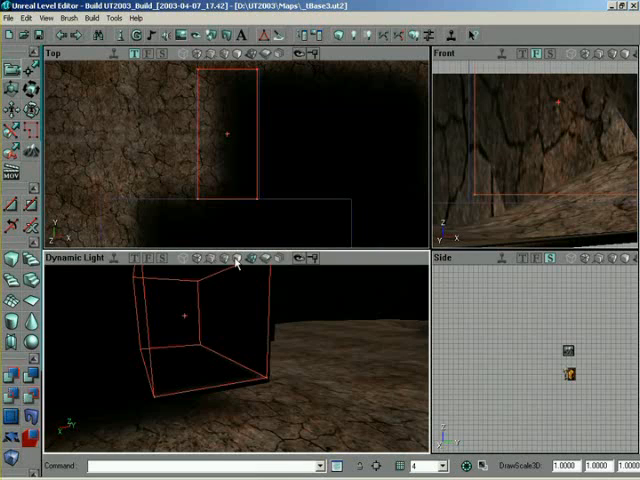
# Subtract the positioned brush from the solid cube to hollow out the room.
pyautogui.click(236, 256)
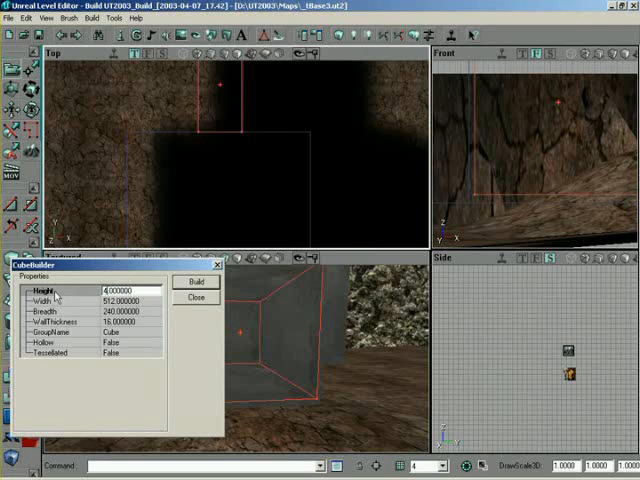
# Adjust the brush breadth for a corridor and build the hallway-sized brush.
pyautogui.click(122, 300)
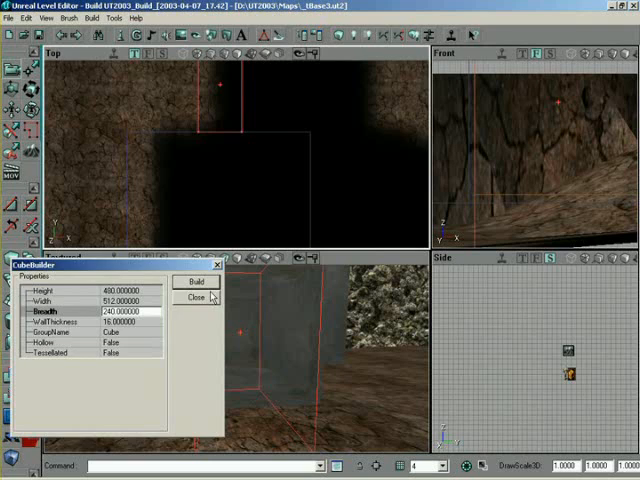
pyautogui.click(196, 298)
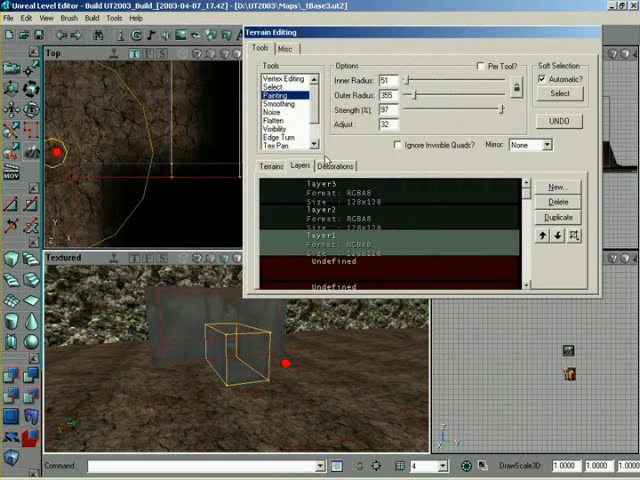
# Switch the Terrain Editing window to the Terrain Info heightmap list.
pyautogui.click(272, 166)
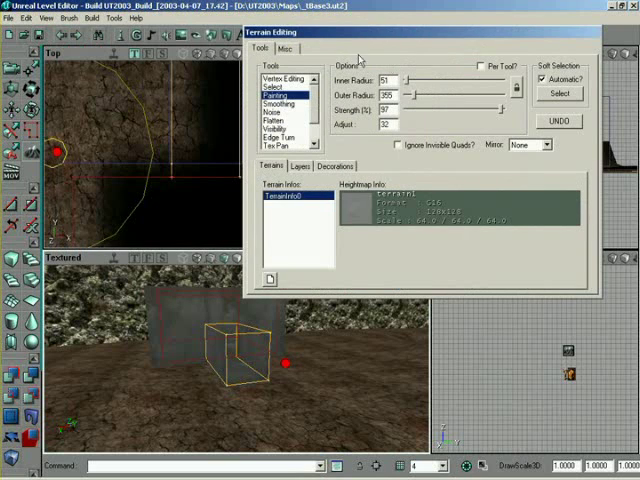